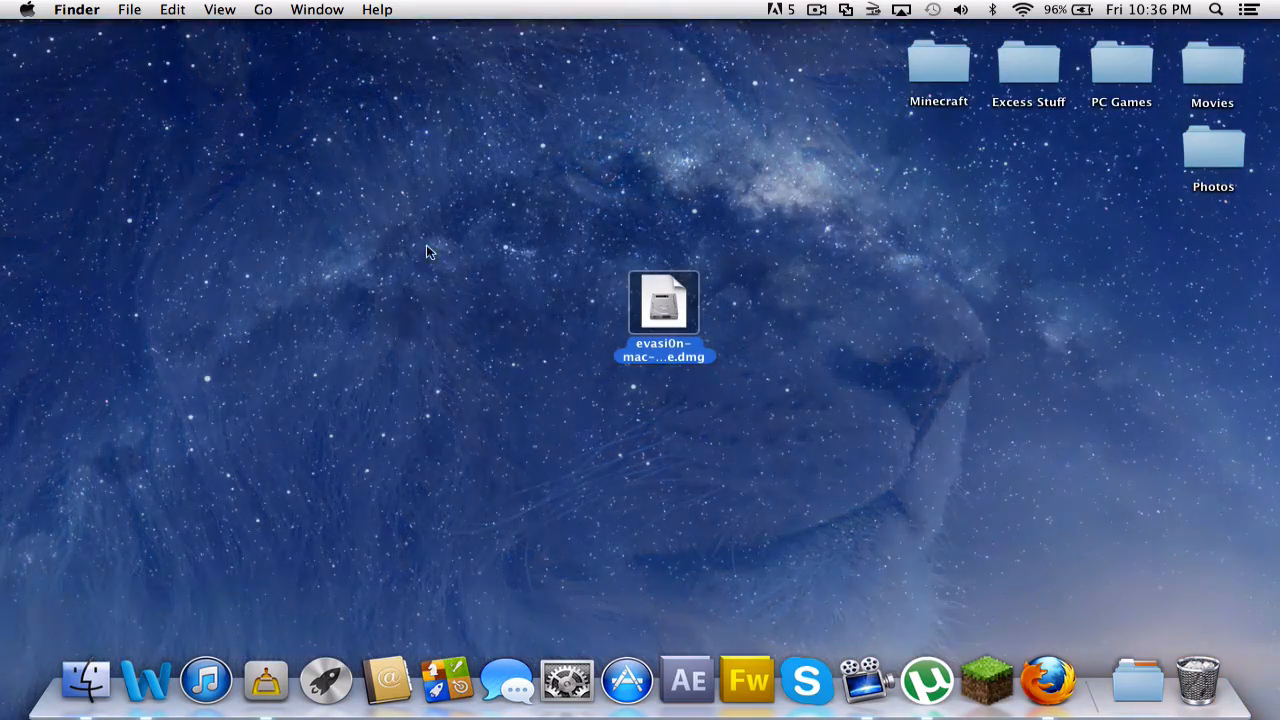
# Step: Mount the evasi0n disk image from the desktop to show changelog.txt, evasi0n and README.txt
pyautogui.moveTo(664, 302); pyautogui.dragTo(645, 315)
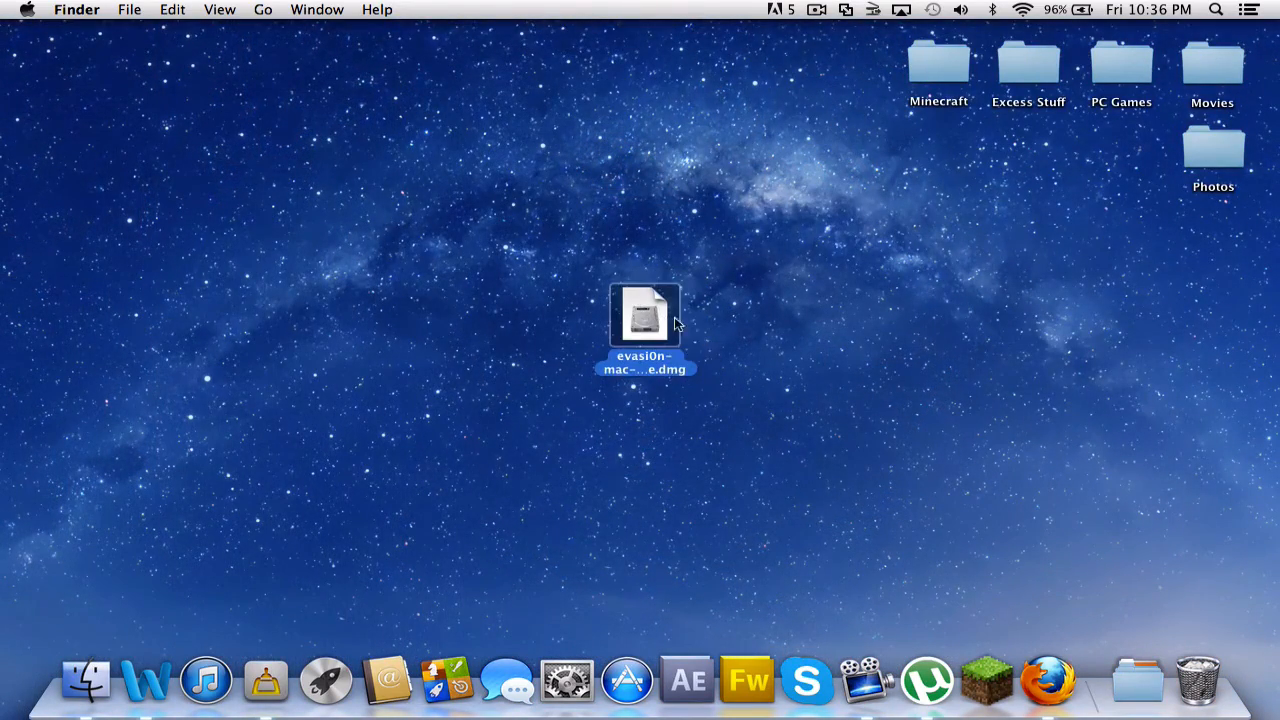
pyautogui.moveTo(770, 358)
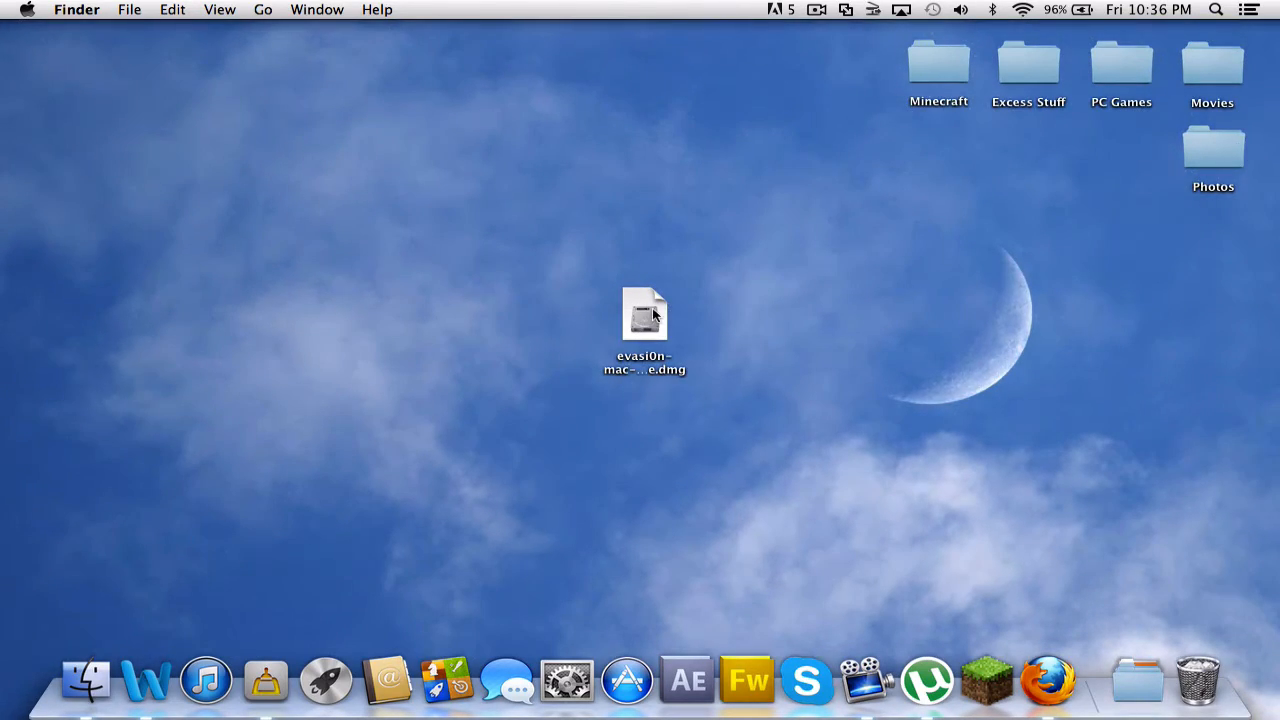
pyautogui.click(645, 315)
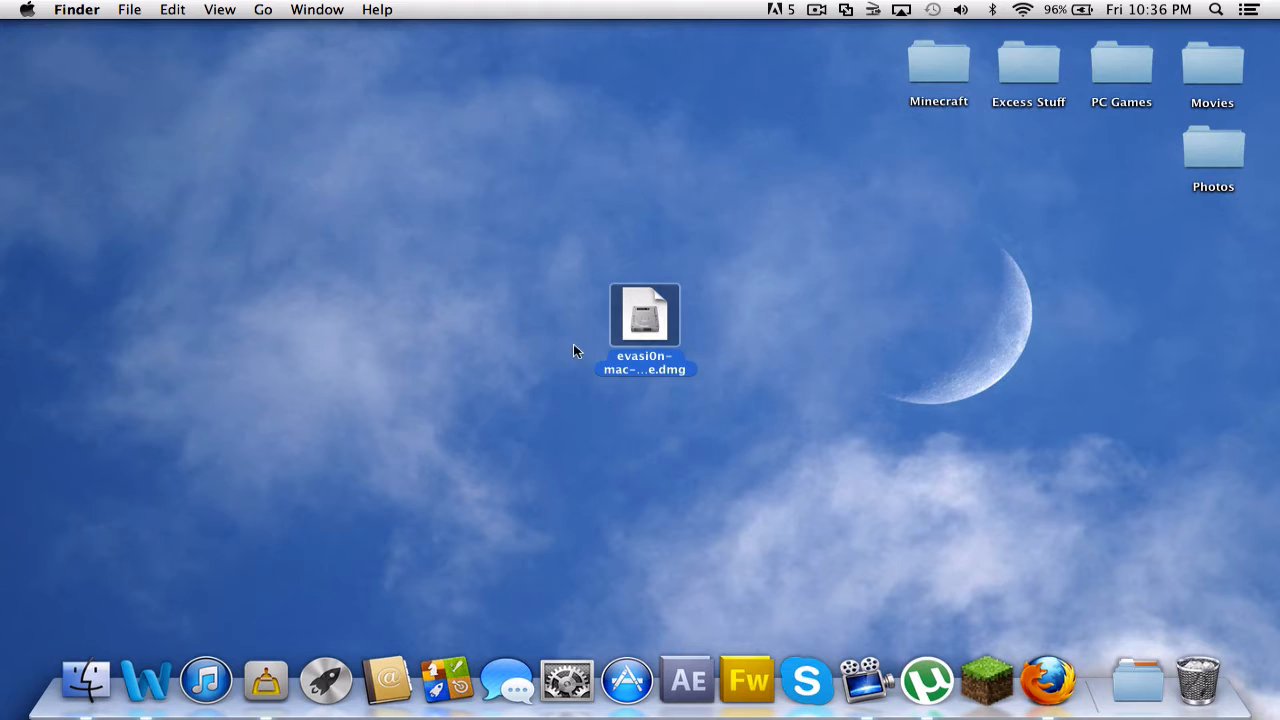
pyautogui.doubleClick(645, 315)
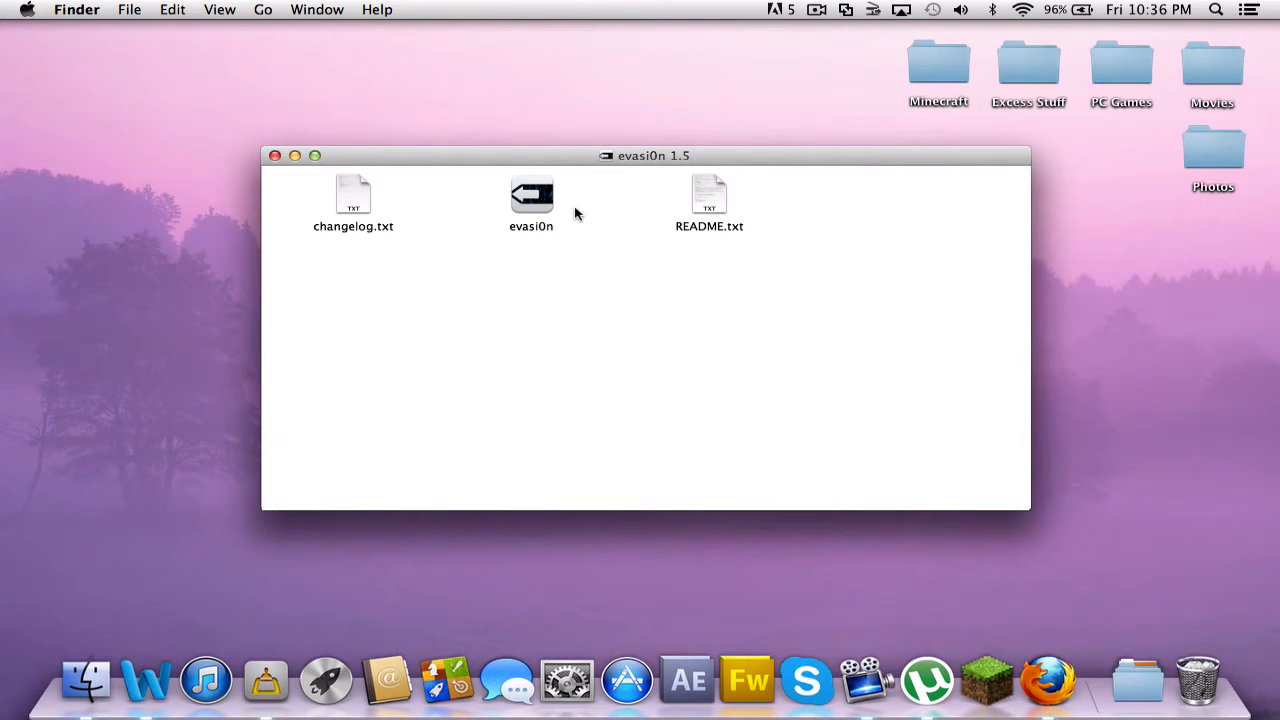
pyautogui.moveTo(538, 198)
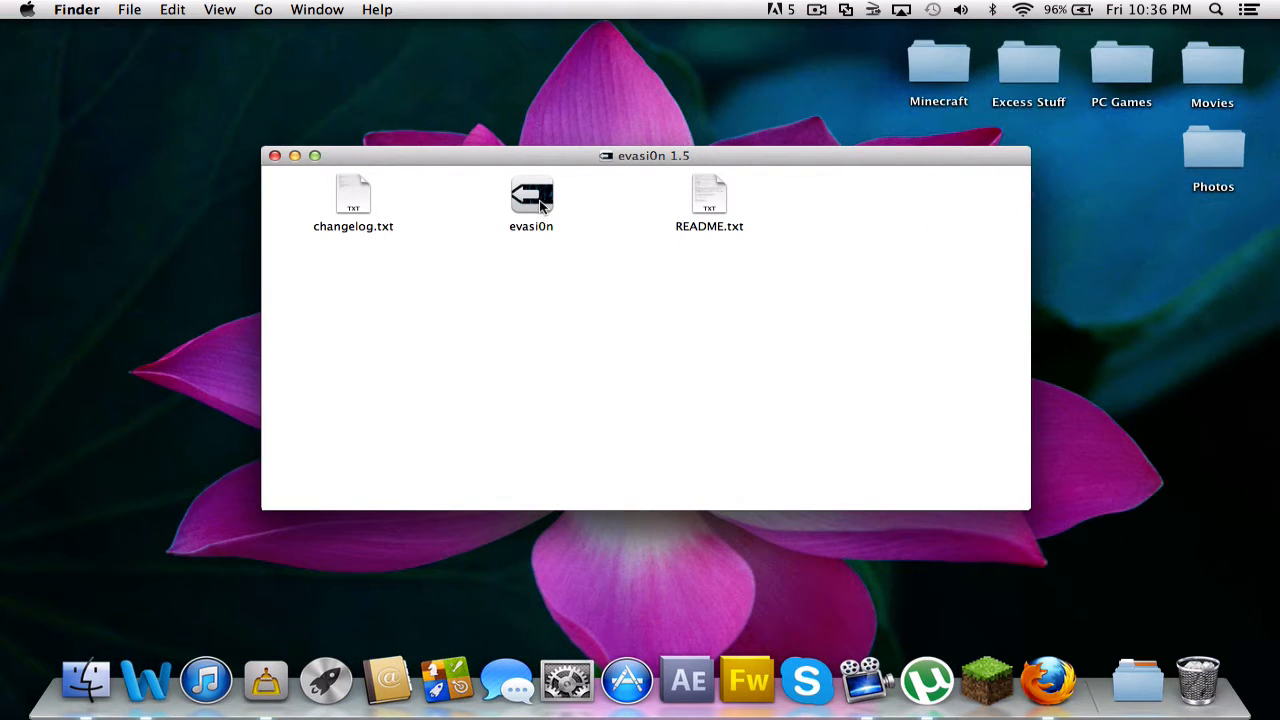
# Step: Launch evasi0n past the Internet-download warning and close the evasi0n 1.5 disk window
pyautogui.doubleClick(531, 195)
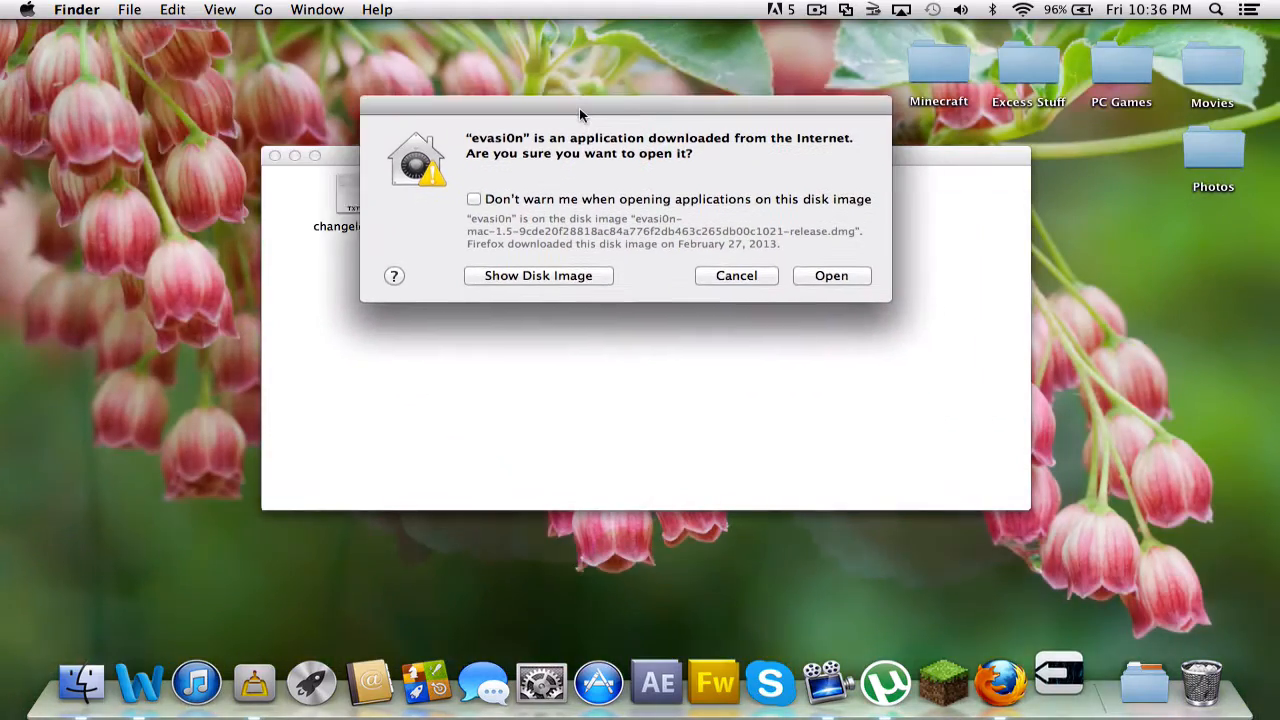
pyautogui.click(831, 275)
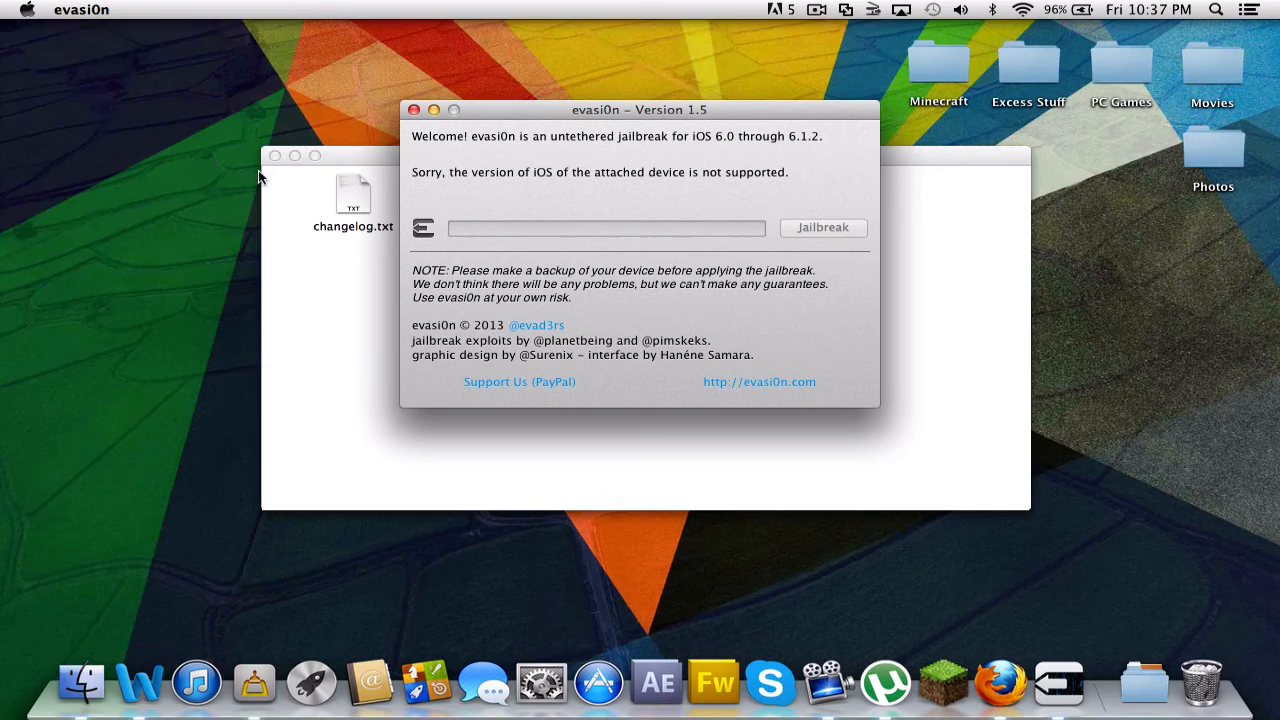
pyautogui.moveTo(275, 156)
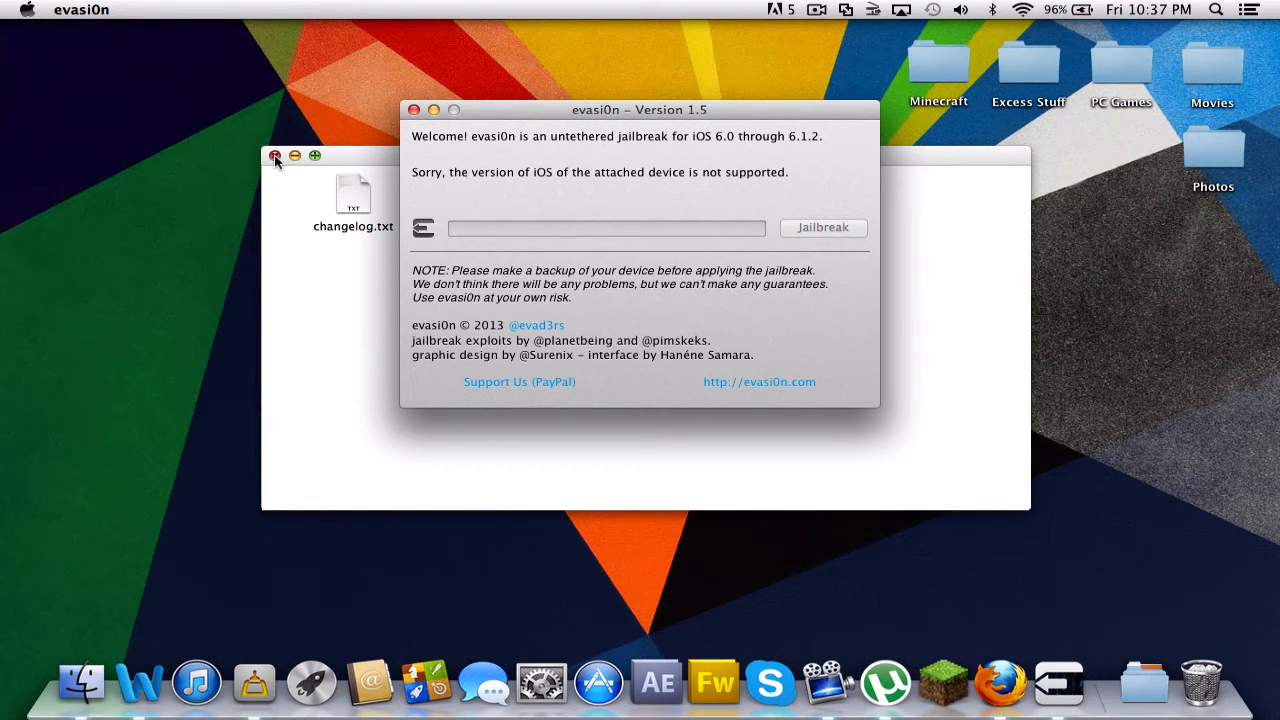
pyautogui.click(275, 156)
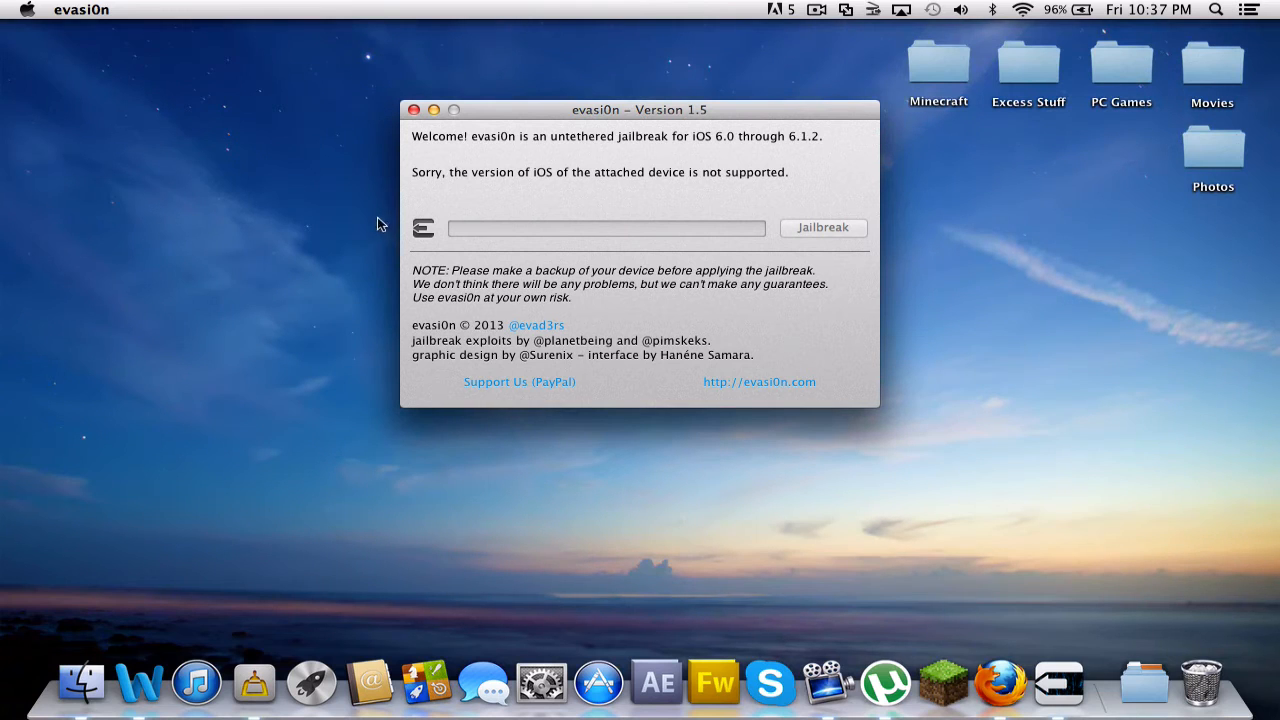
pyautogui.moveTo(737, 194)
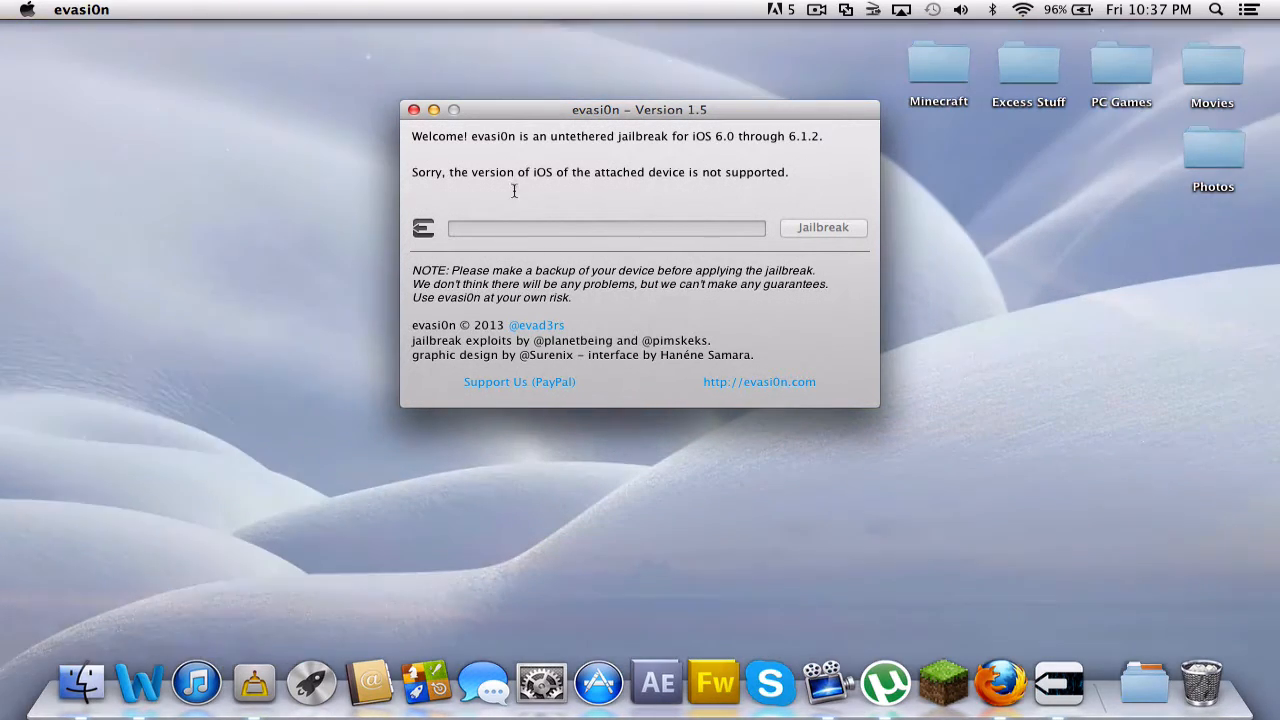
pyautogui.moveTo(715, 146)
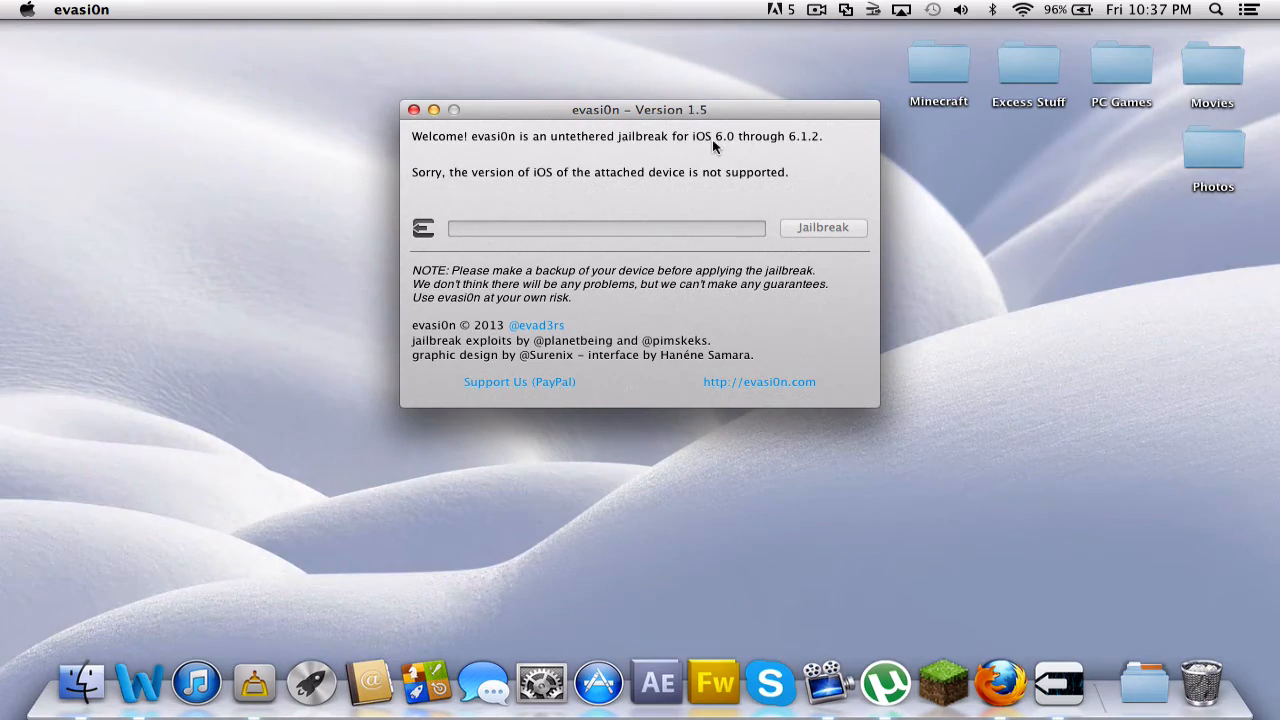
pyautogui.moveTo(728, 146)
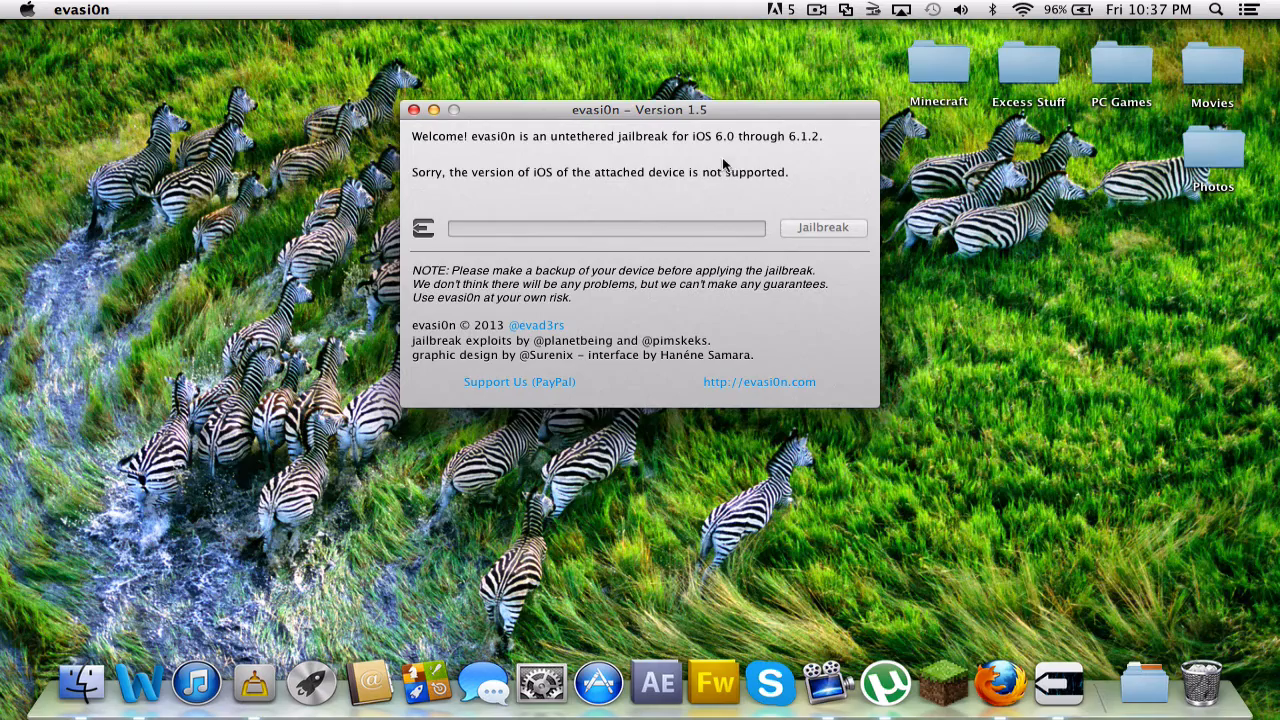
pyautogui.moveTo(420, 183)
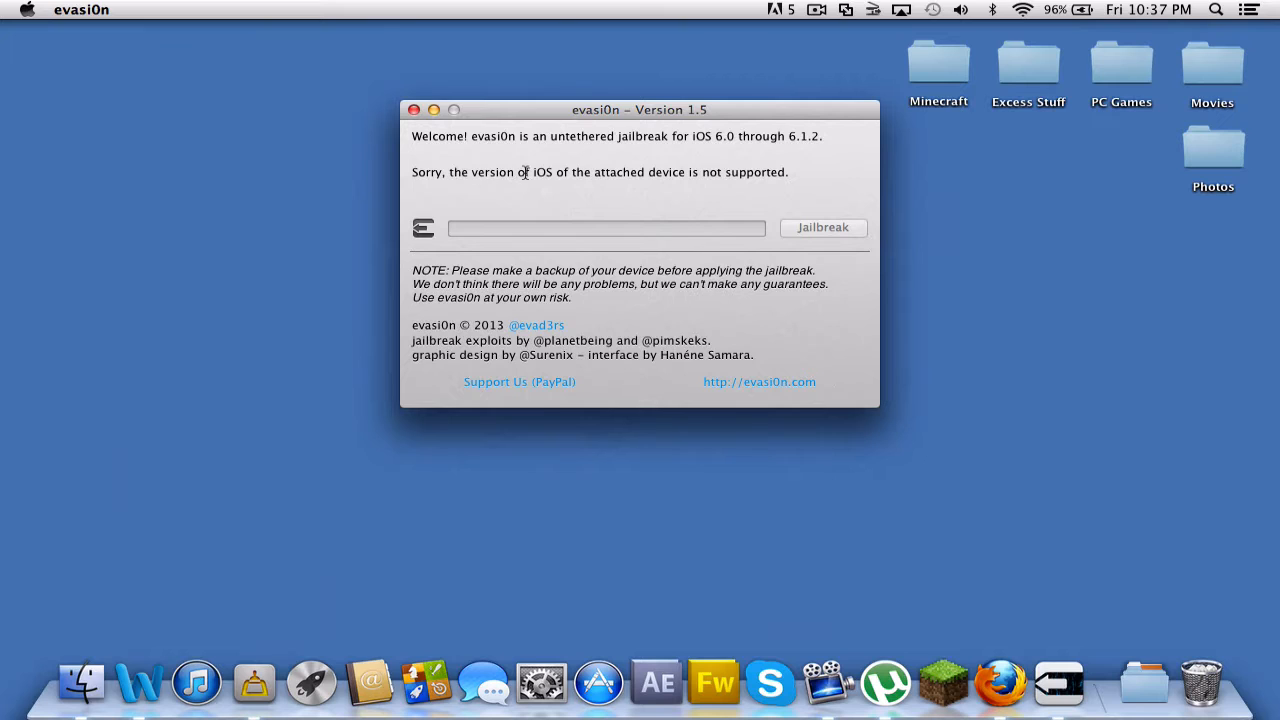
pyautogui.moveTo(585, 177)
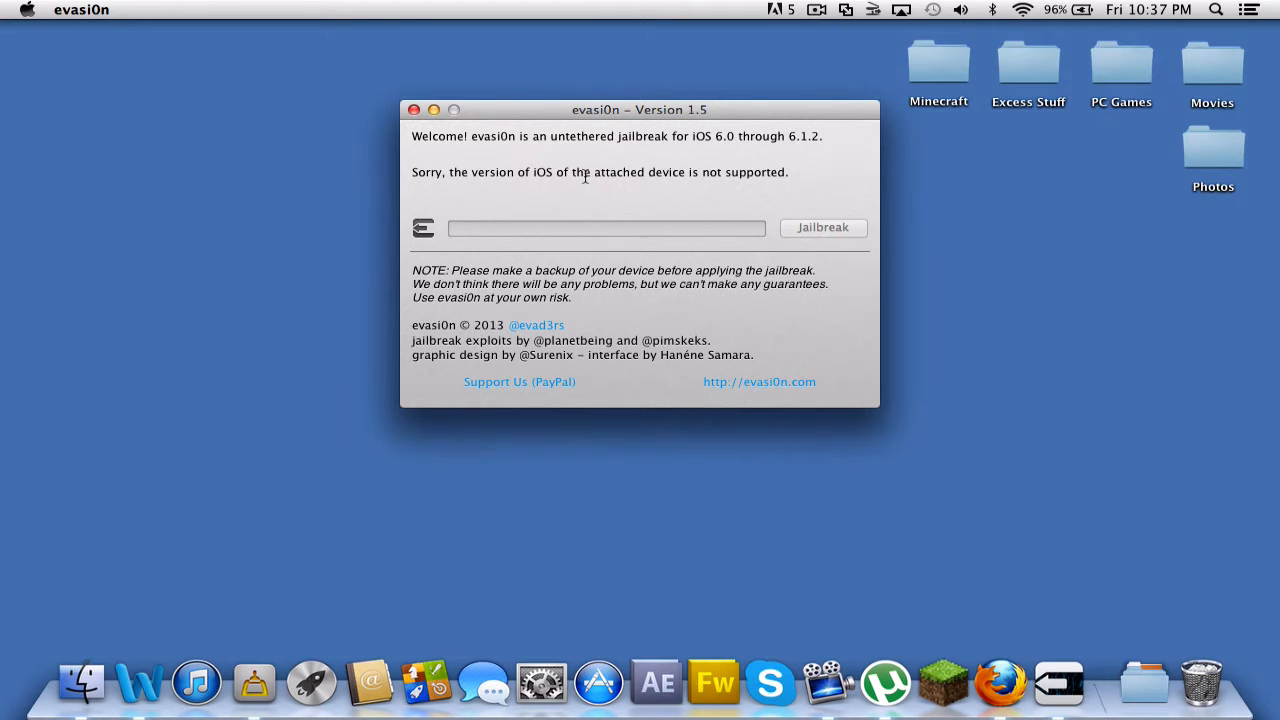
pyautogui.moveTo(623, 187)
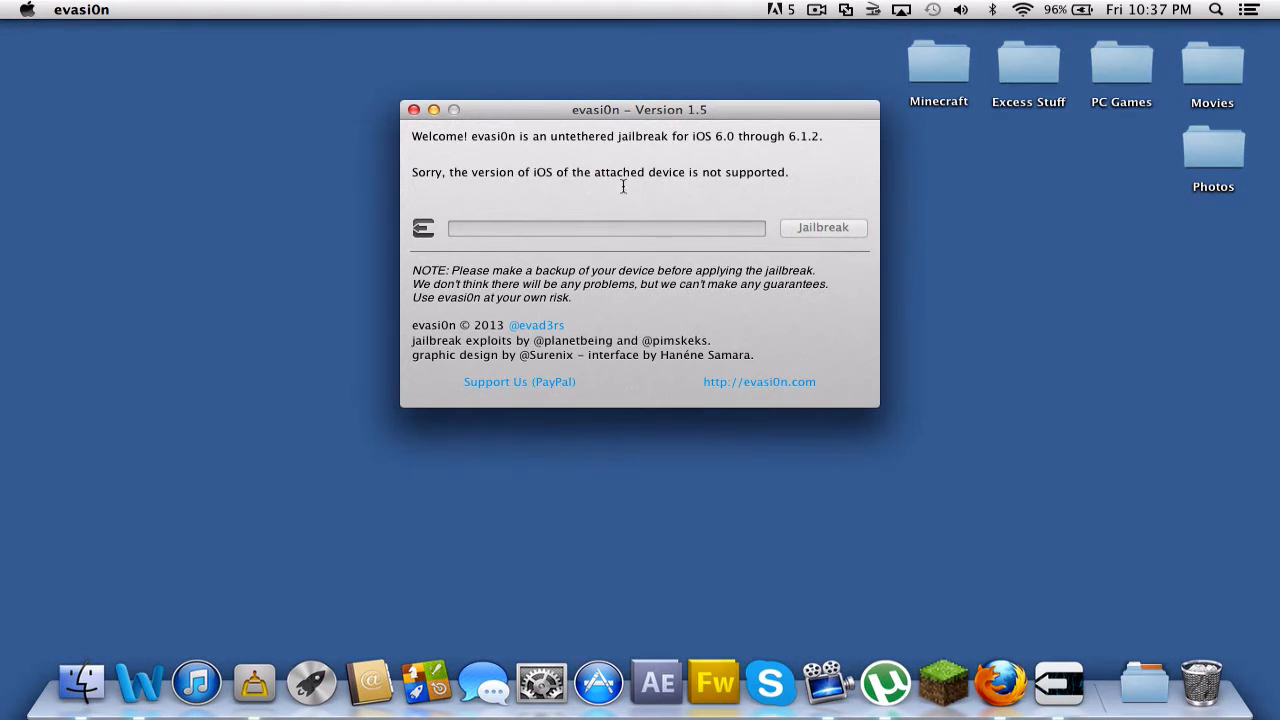
pyautogui.moveTo(446, 172)
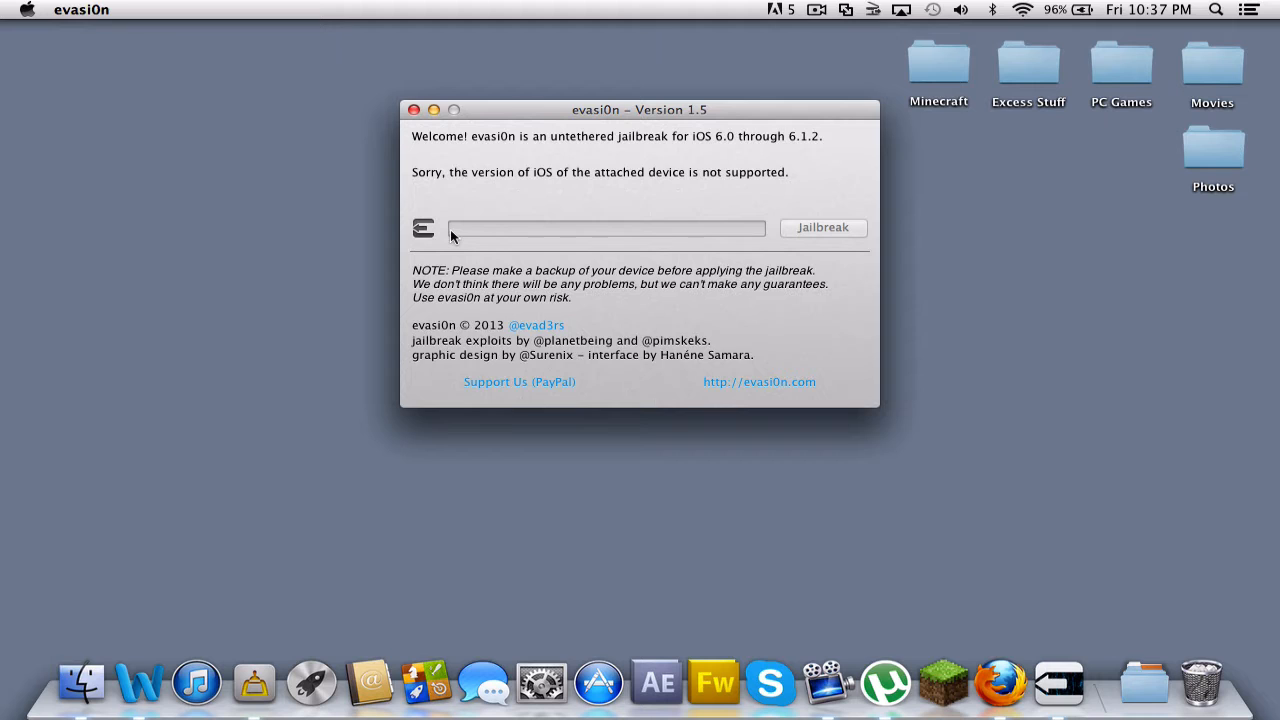
pyautogui.moveTo(468, 234)
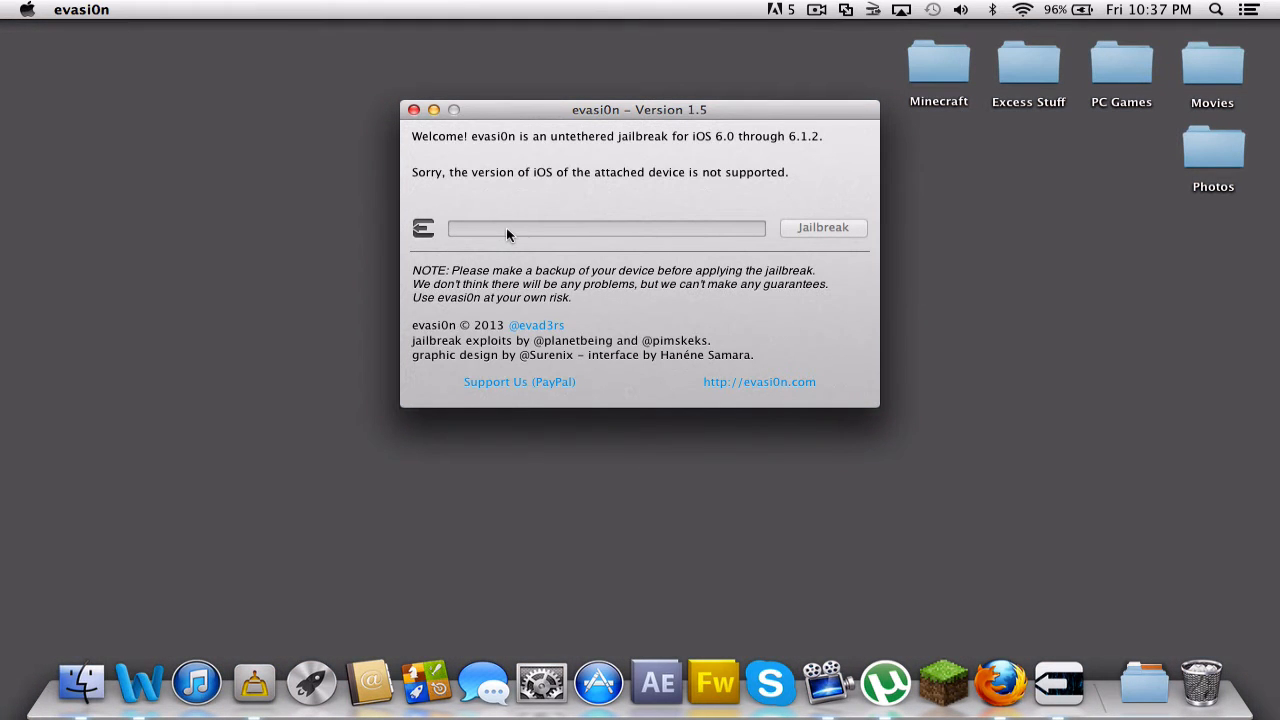
pyautogui.moveTo(573, 155)
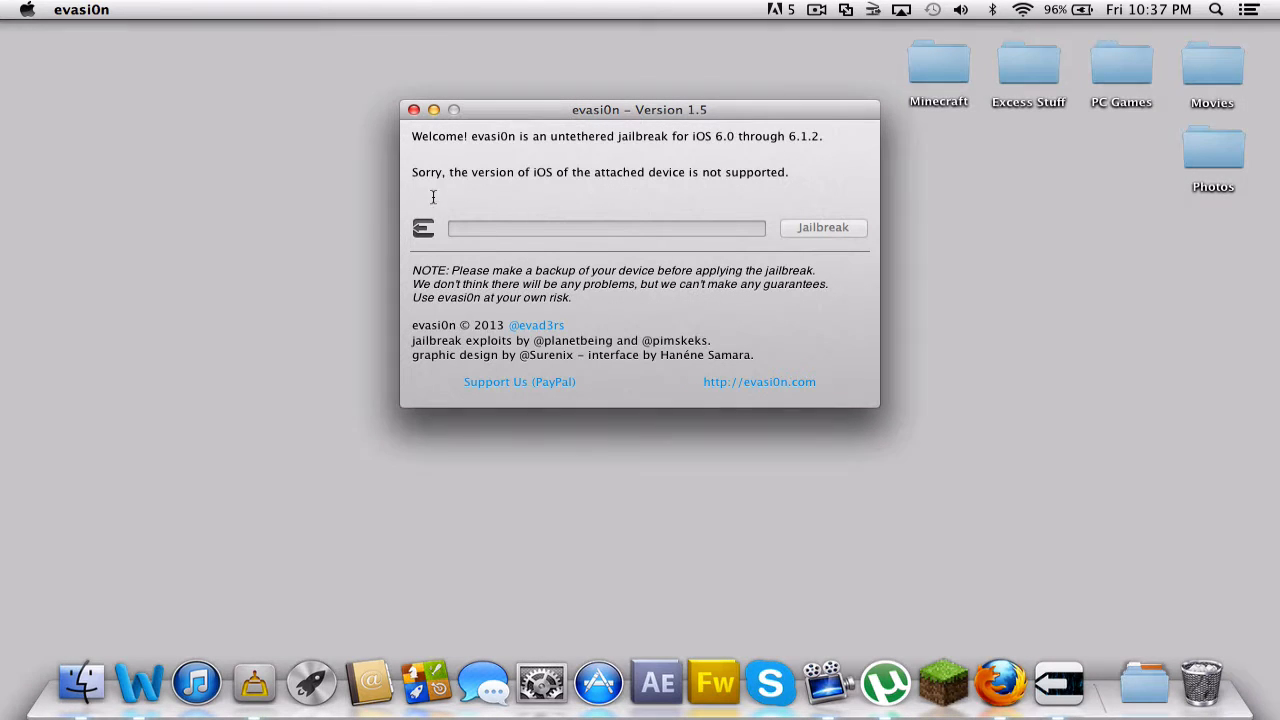
pyautogui.moveTo(551, 203)
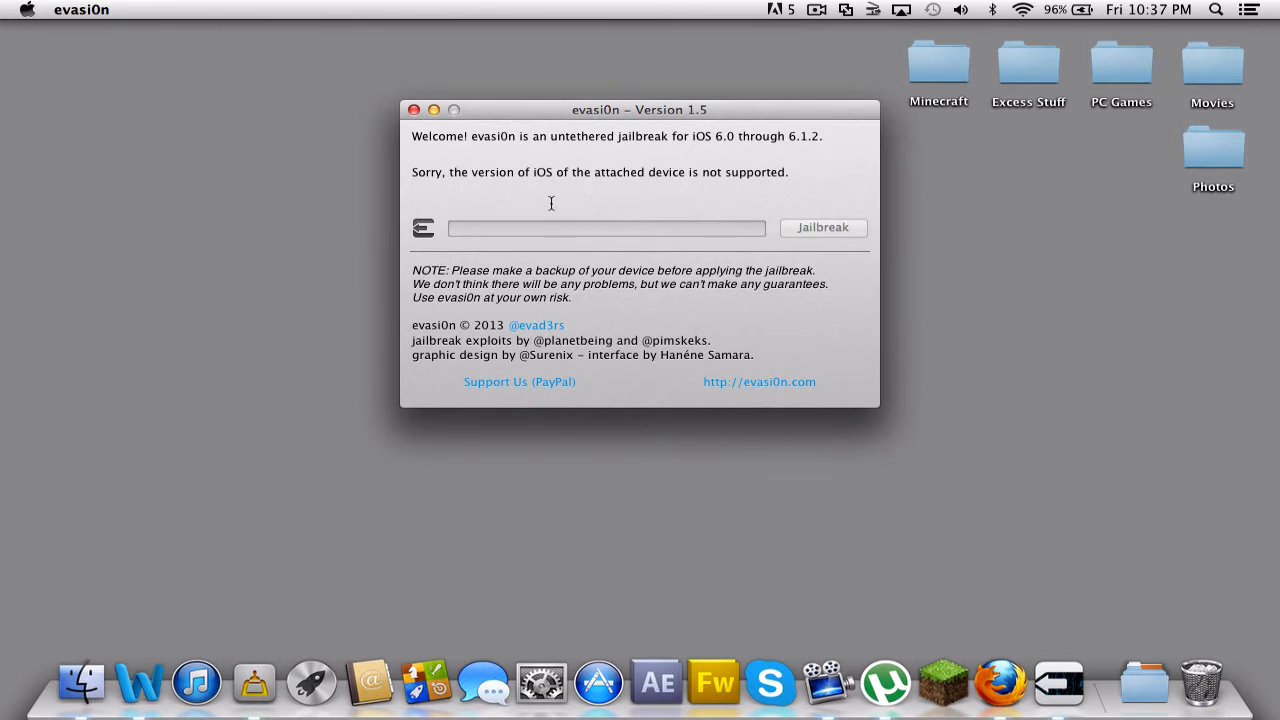
pyautogui.moveTo(615, 258)
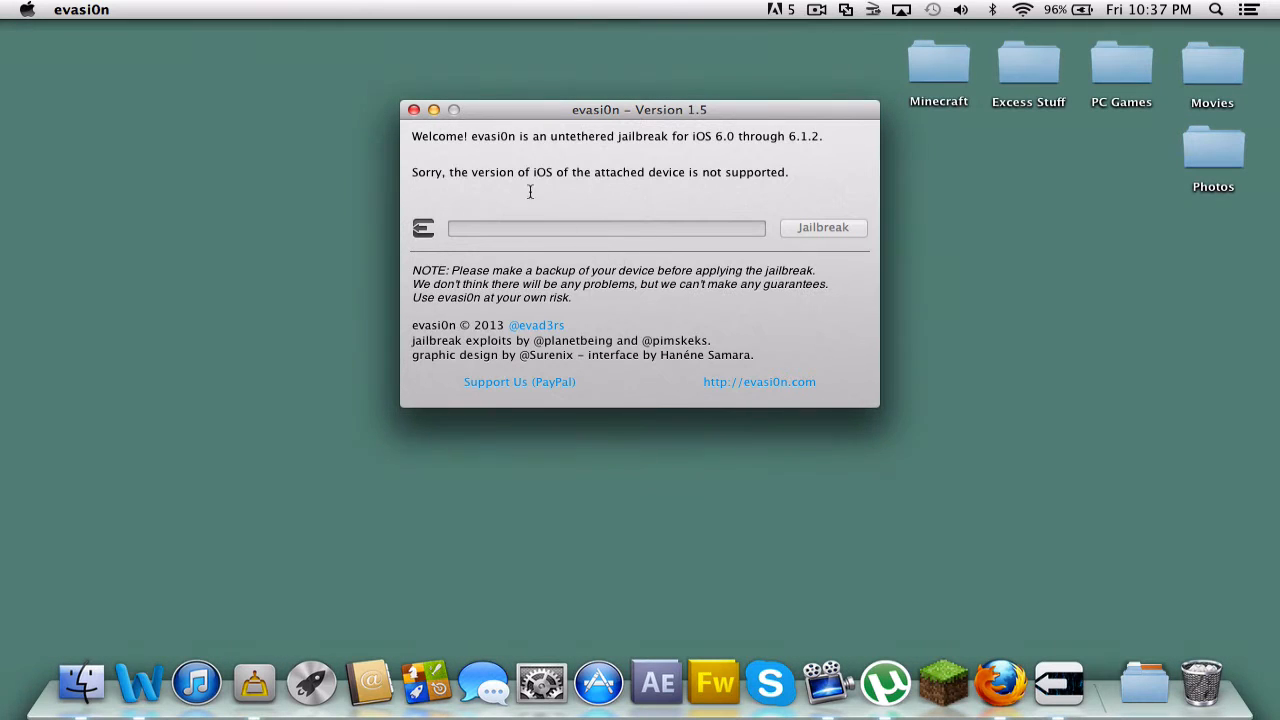
pyautogui.moveTo(600, 167)
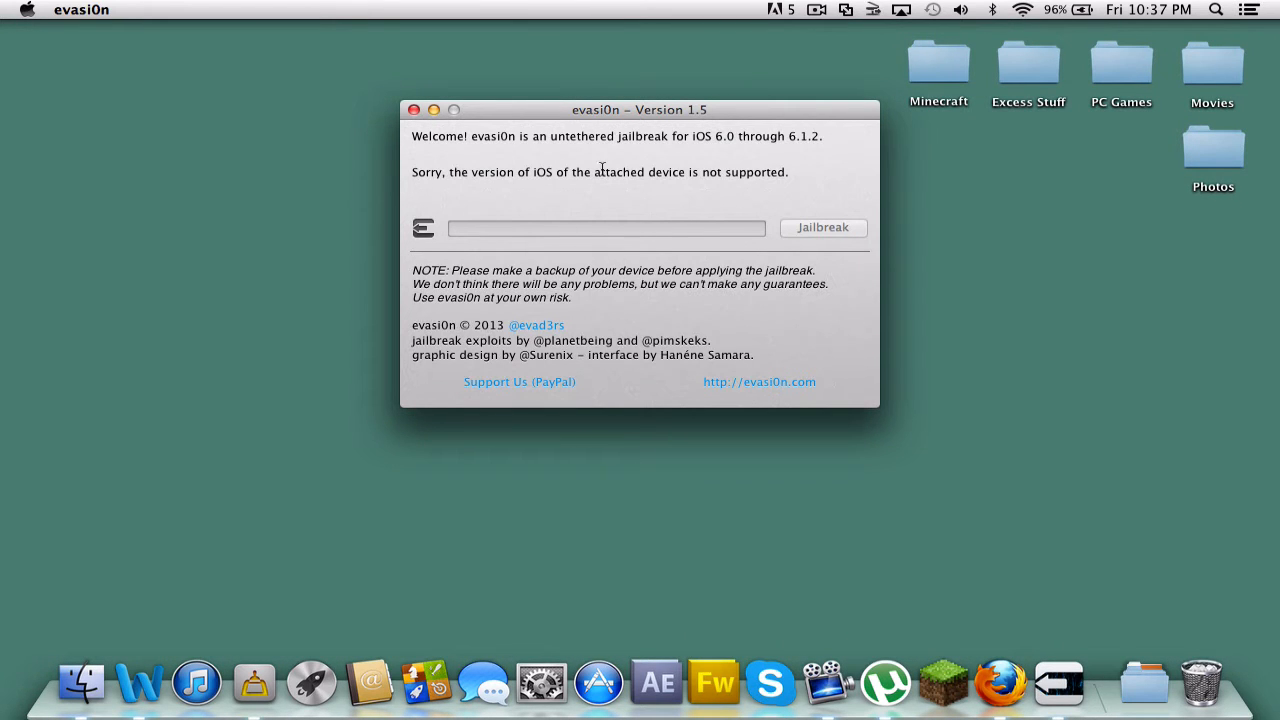
pyautogui.moveTo(465, 207)
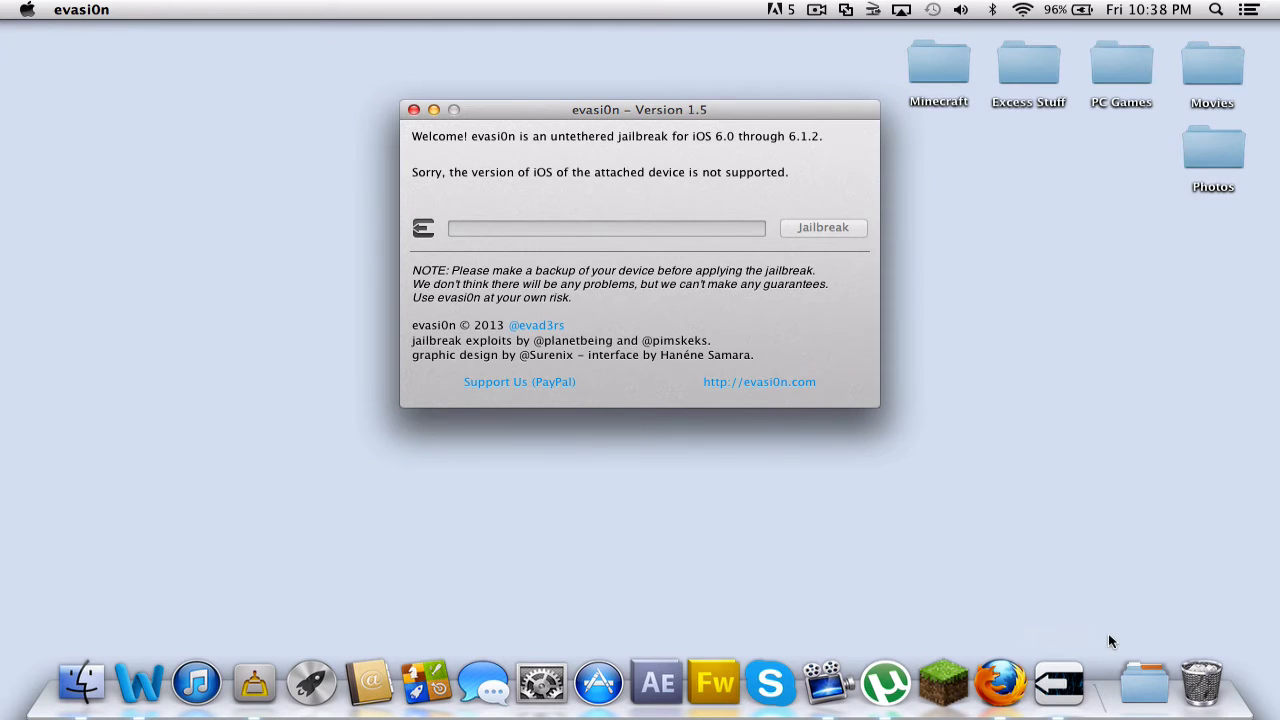
pyautogui.moveTo(1057, 680)
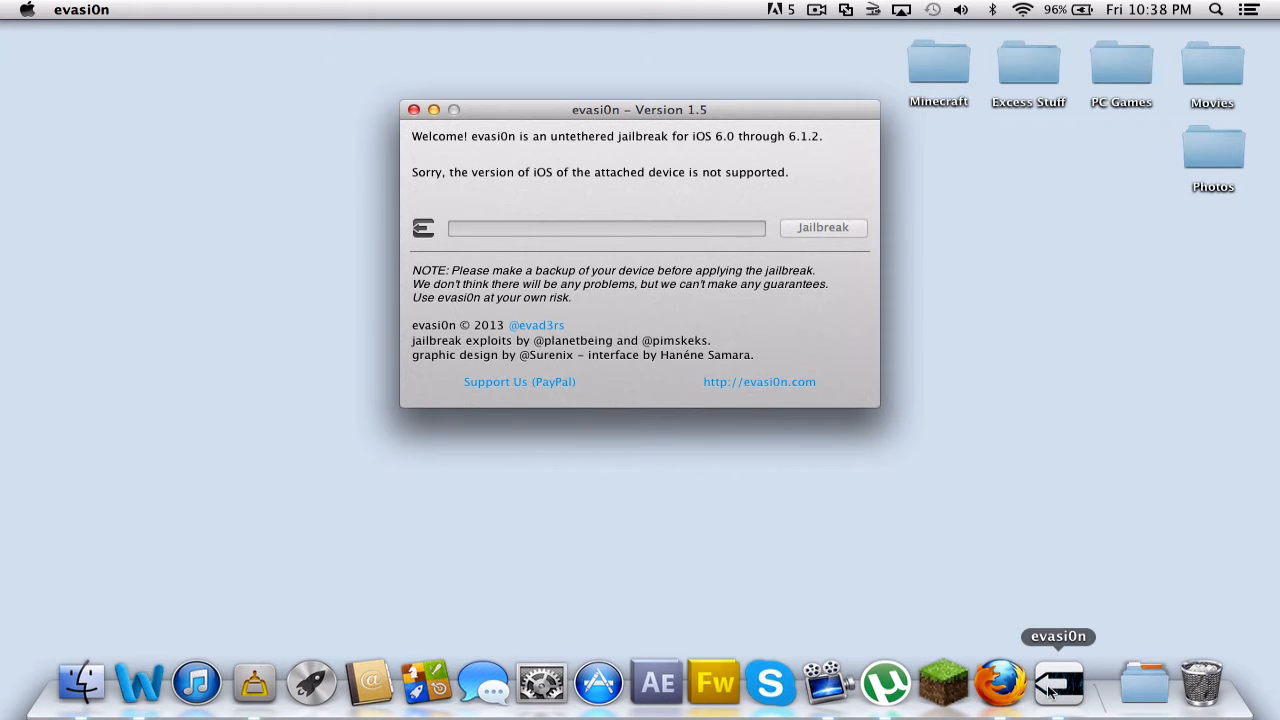
pyautogui.moveTo(1189, 570)
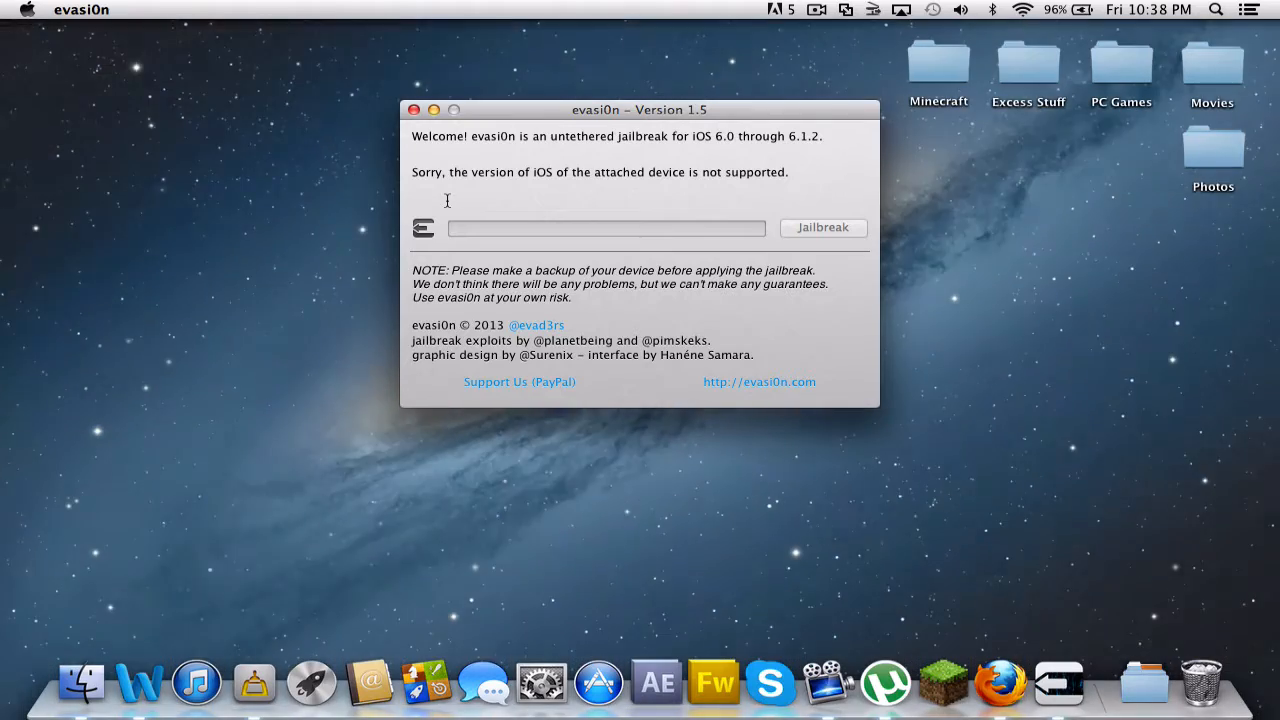
pyautogui.moveTo(644, 251)
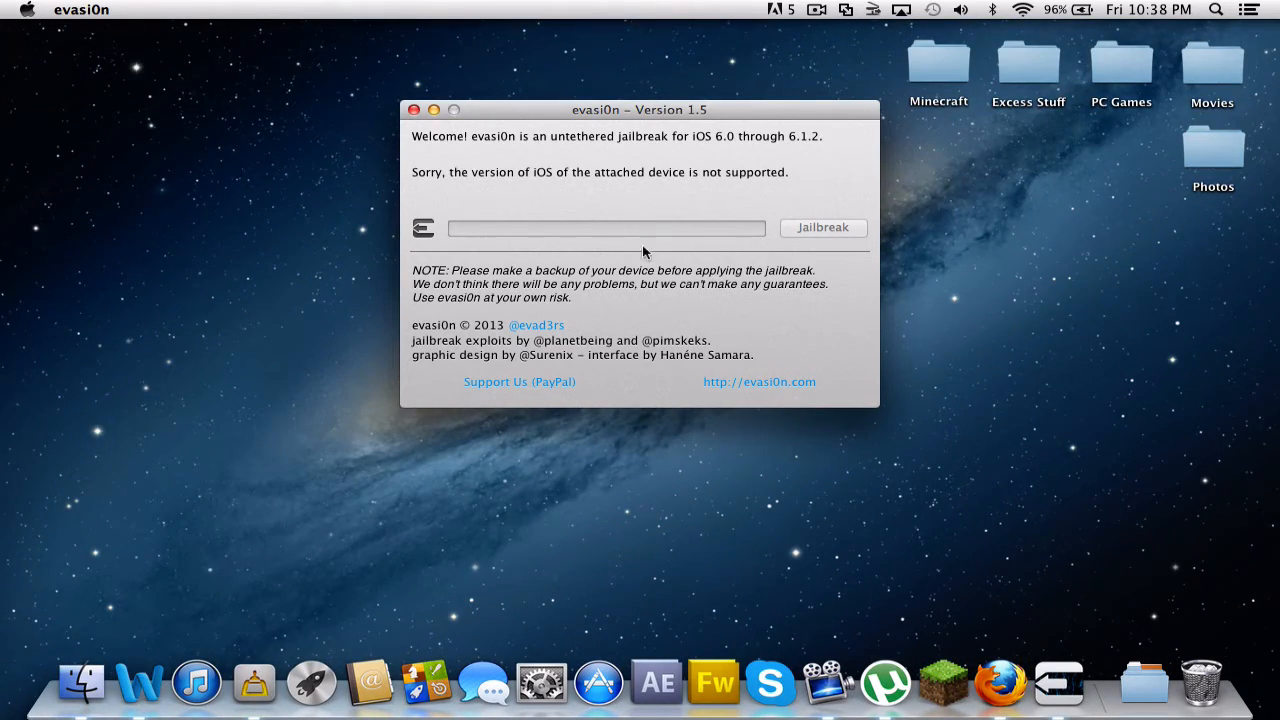
pyautogui.moveTo(622, 280)
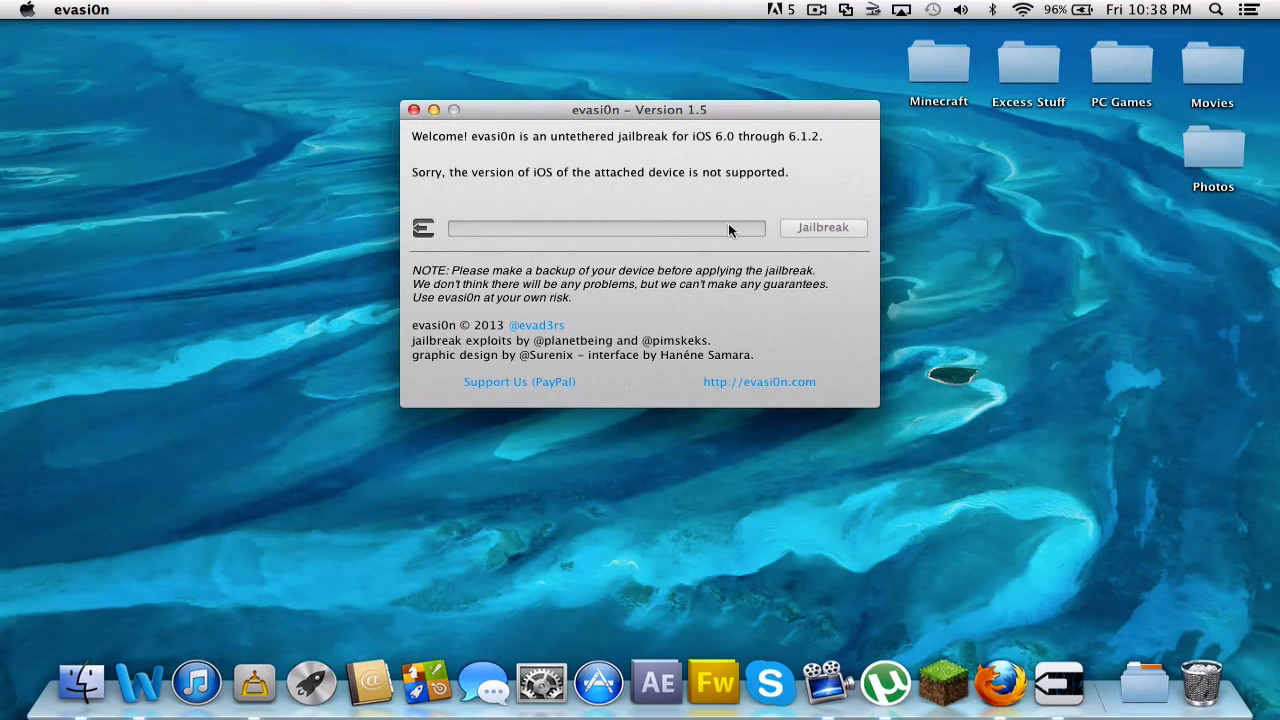
pyautogui.moveTo(770, 230)
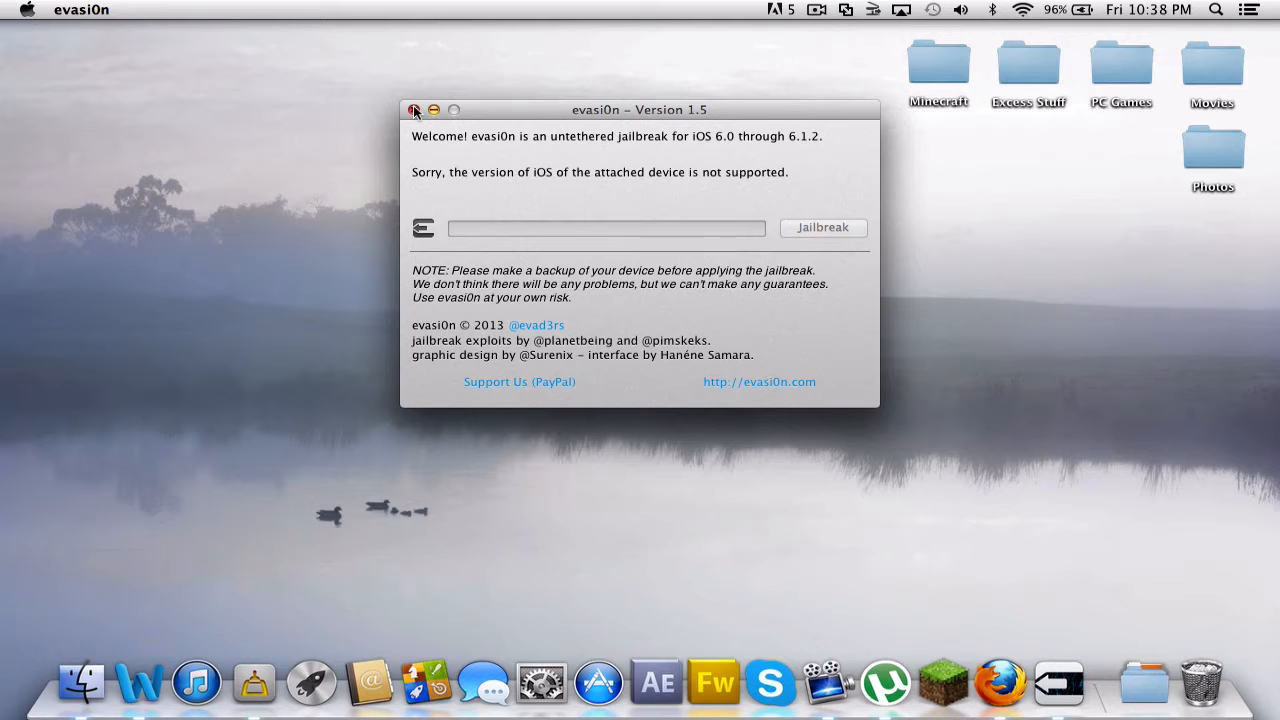
pyautogui.moveTo(419, 128)
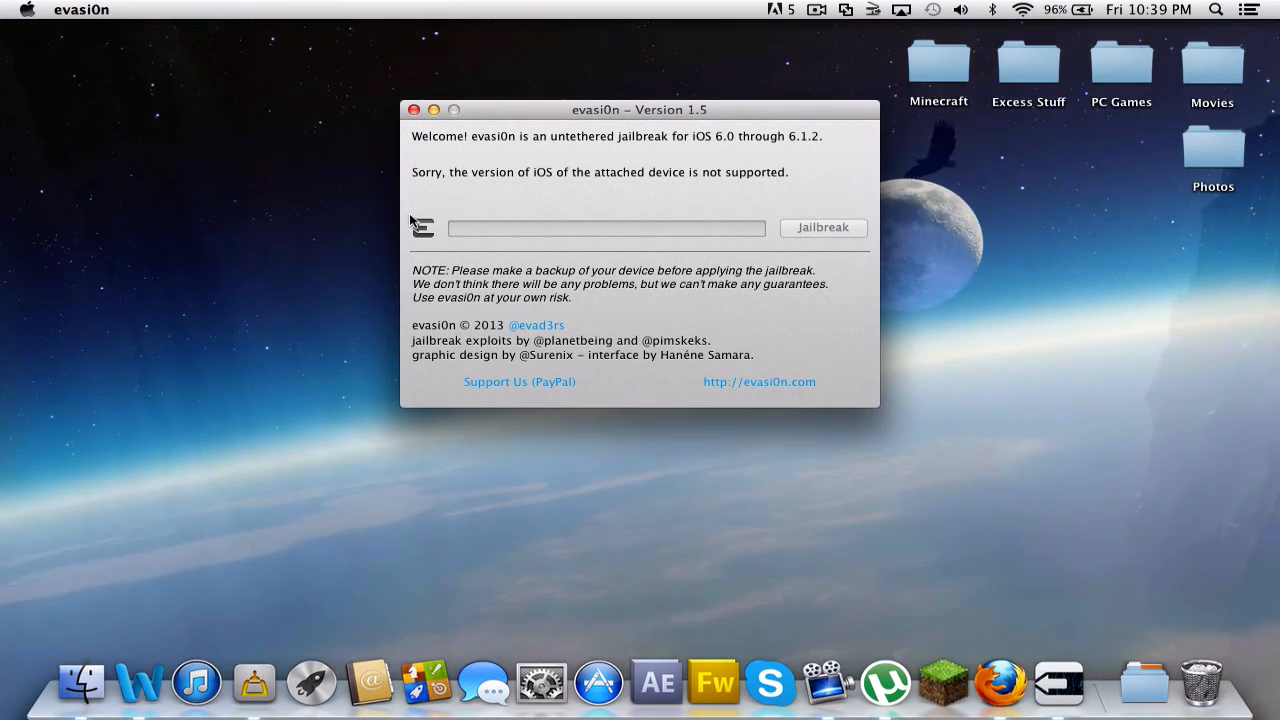
pyautogui.moveTo(501, 198)
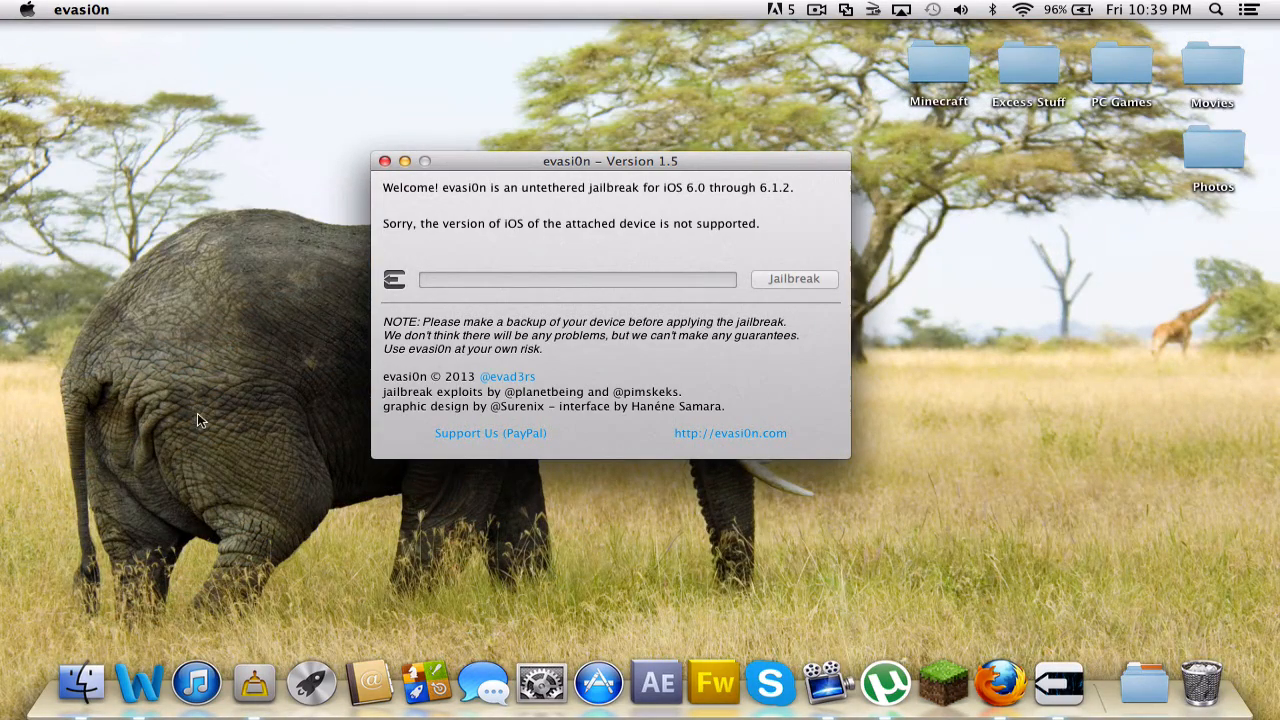
pyautogui.moveTo(303, 323)
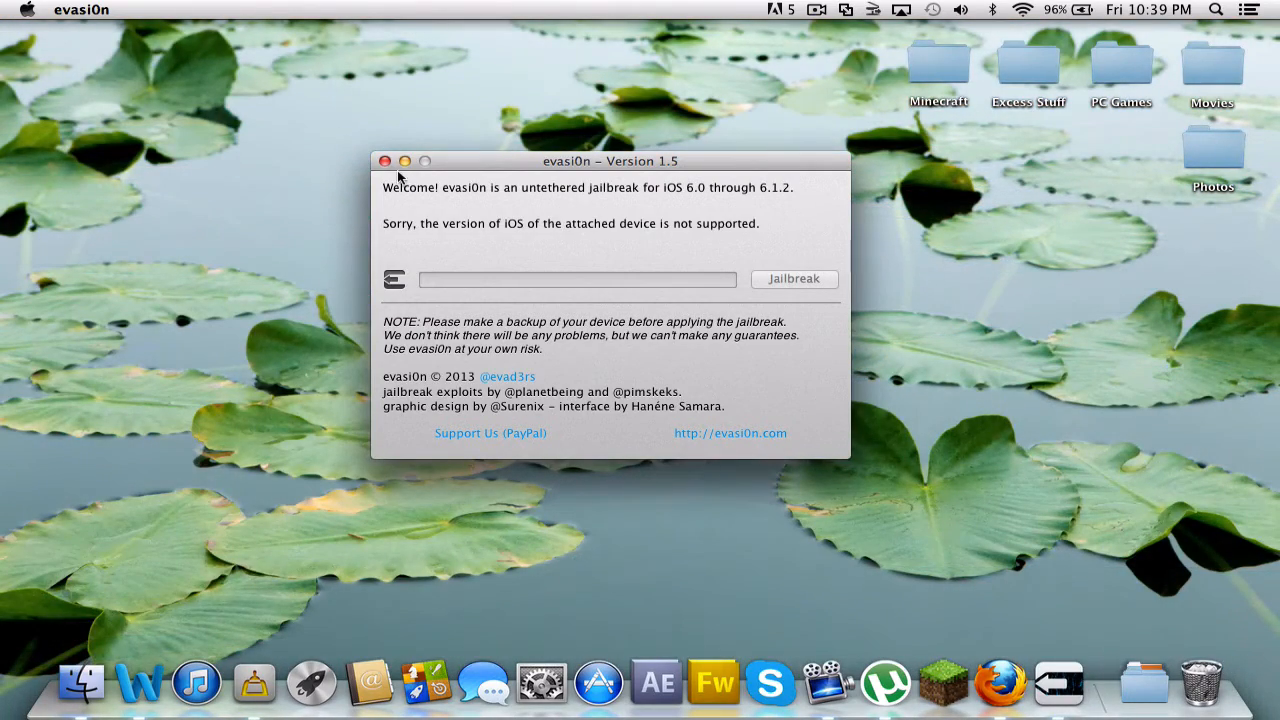
pyautogui.click(385, 161)
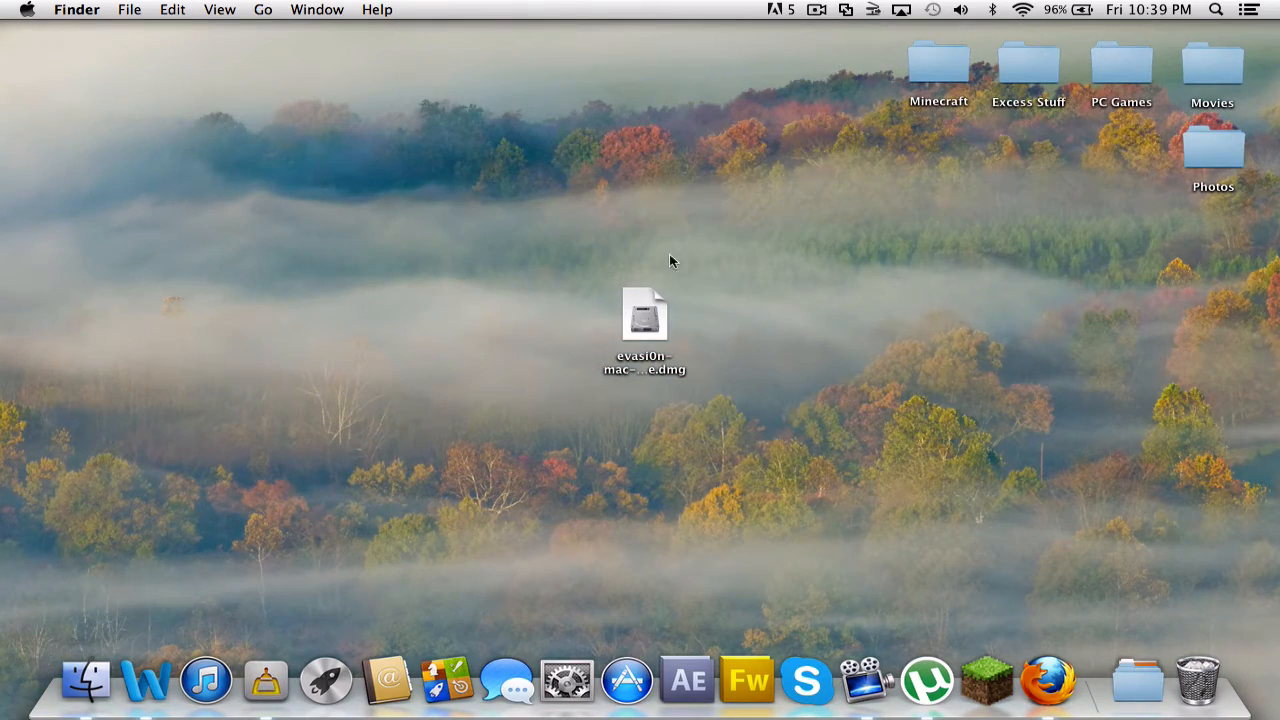
pyautogui.moveTo(584, 501)
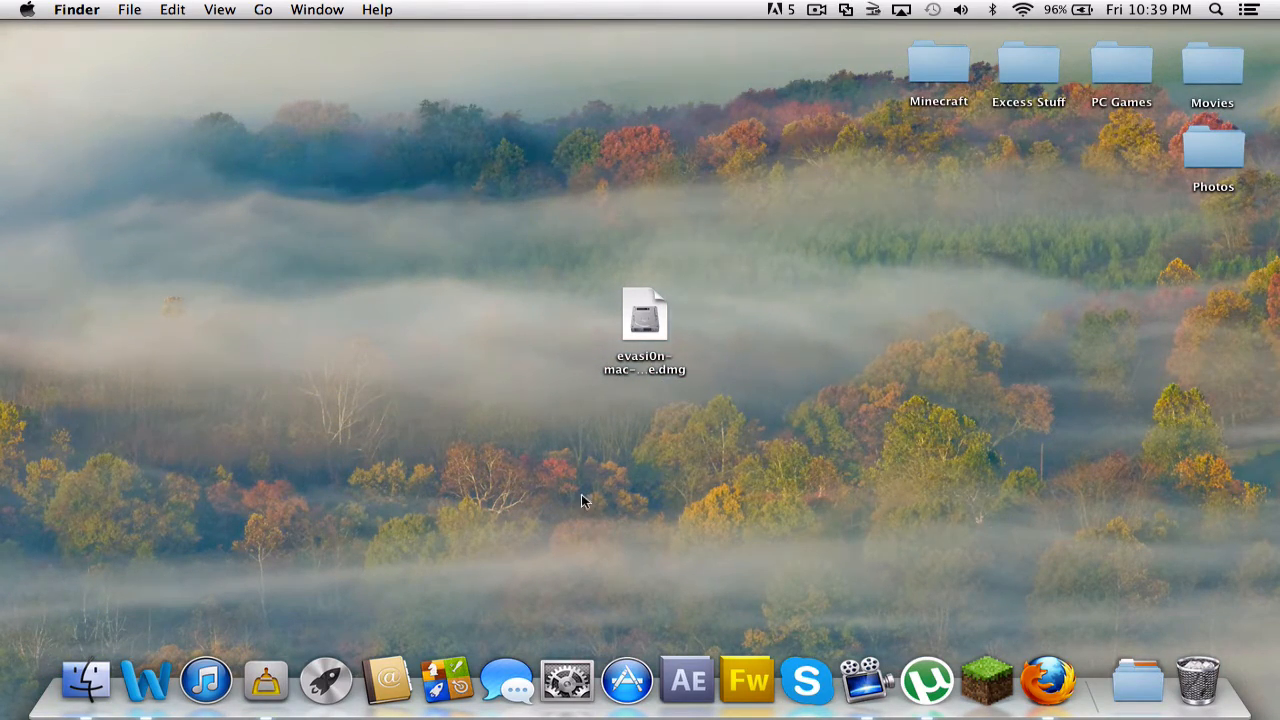